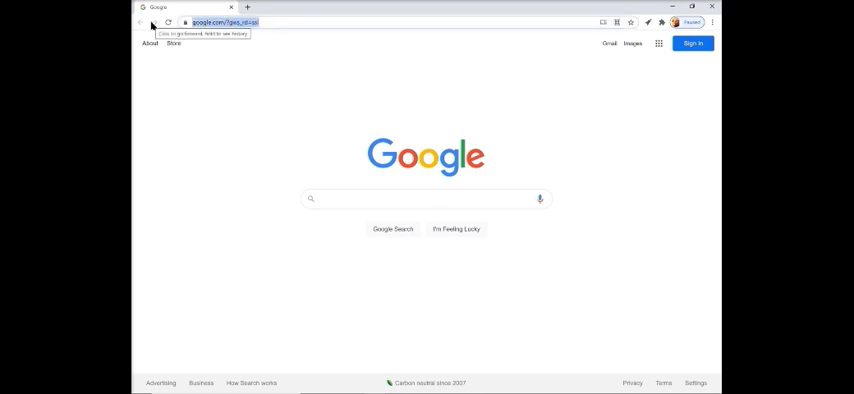
- Search Google from the address bar for 'harmony one wallet chrome extension'
type("harmny")
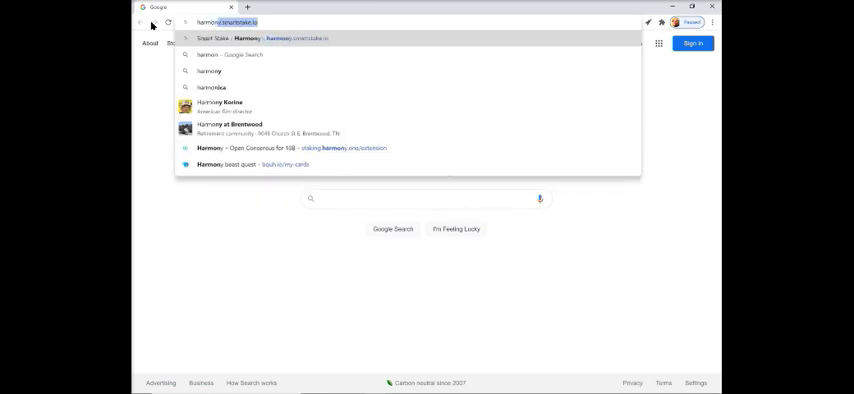
type("harmony one wallet")
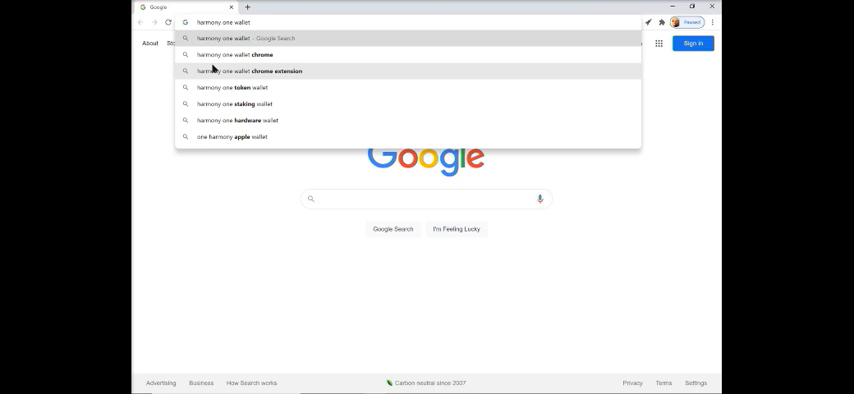
mouse_move(263, 80)
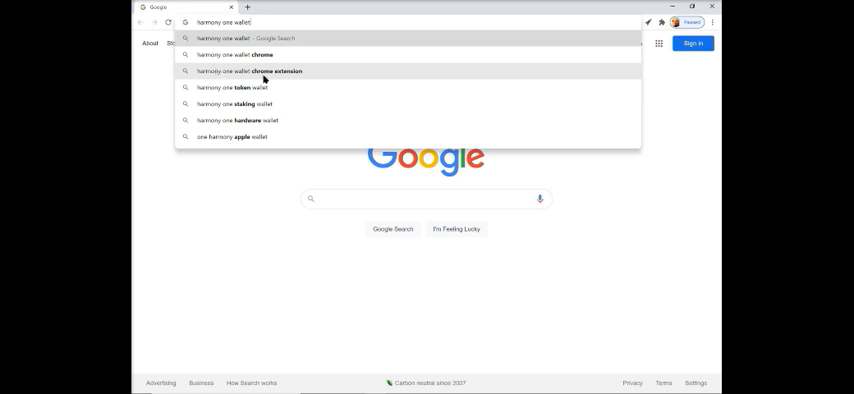
left_click(255, 71)
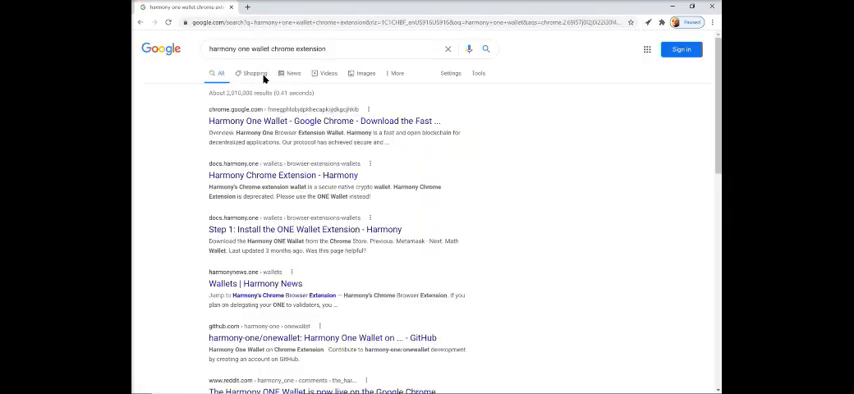
mouse_move(265, 126)
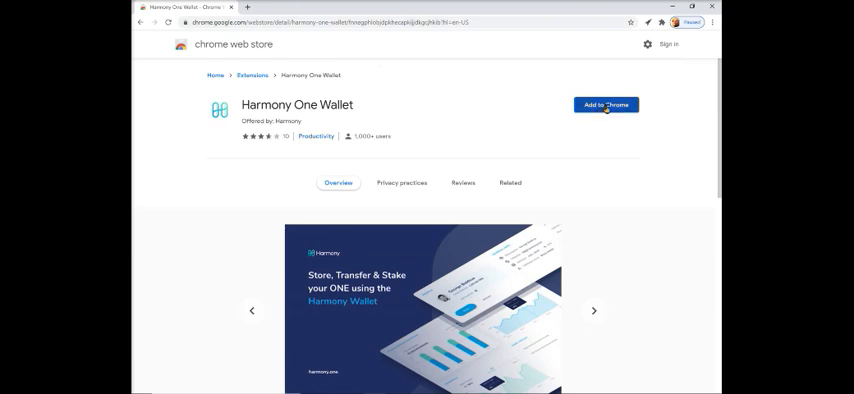
- Add the Harmony One Wallet extension to Chrome from its Web Store listing
left_click(605, 105)
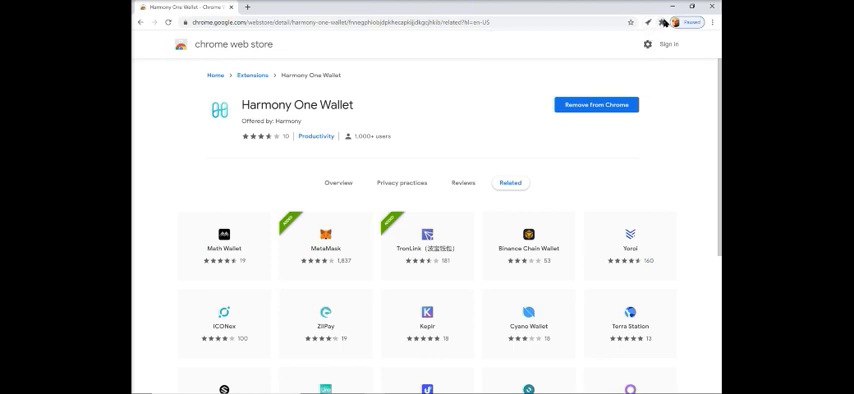
left_click(662, 22)
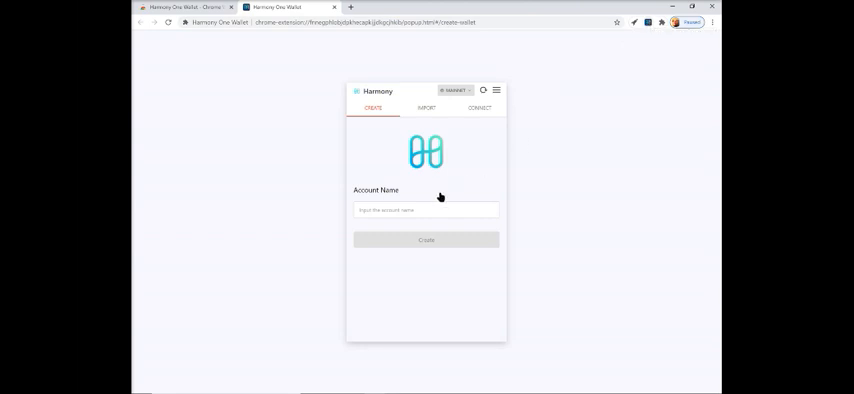
- Create a wallet account with the name 'New Address'
left_click(425, 210)
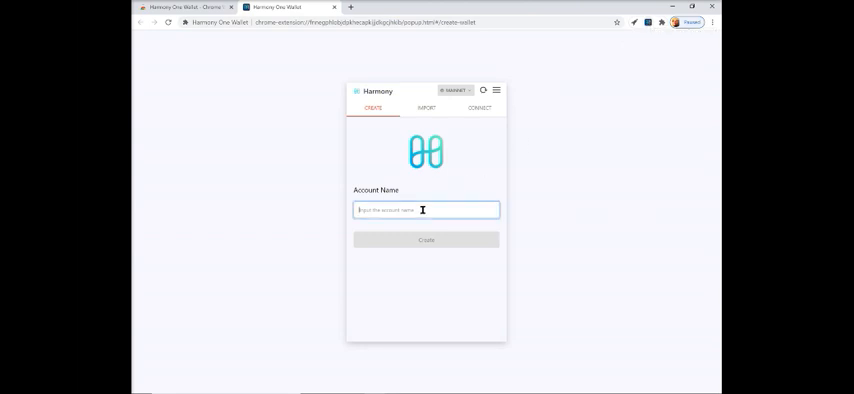
type("New Address")
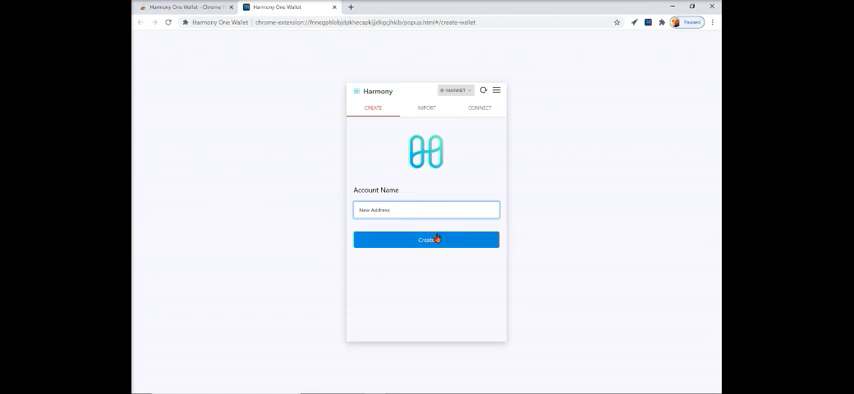
left_click(425, 239)
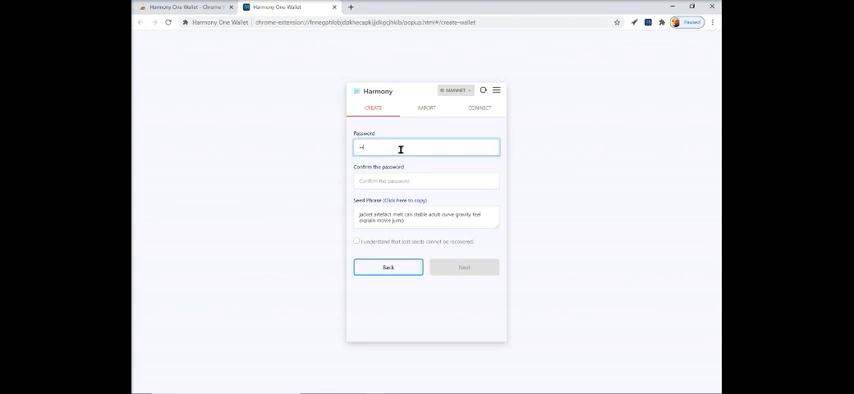
- Enter the account password and move to the confirm-password field
type("password")
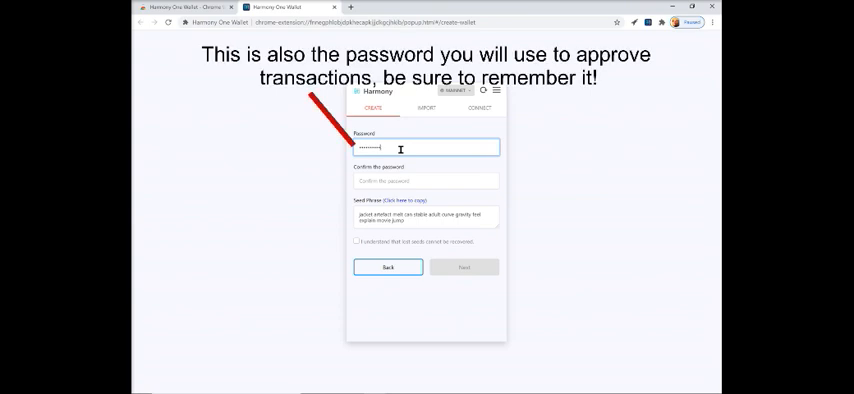
left_click(425, 180)
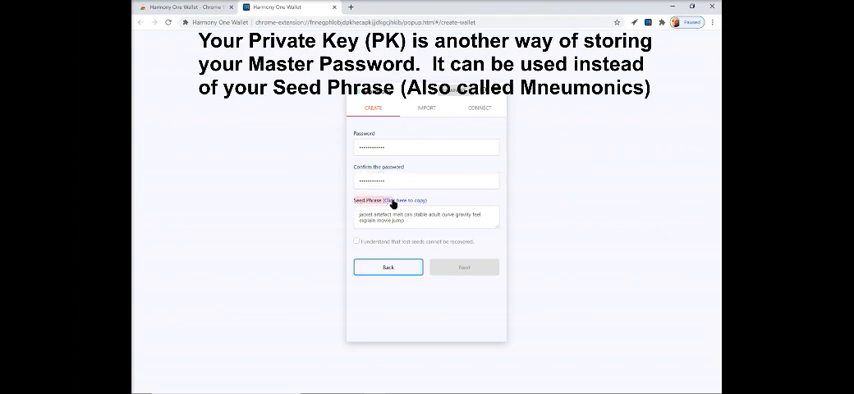
mouse_move(429, 204)
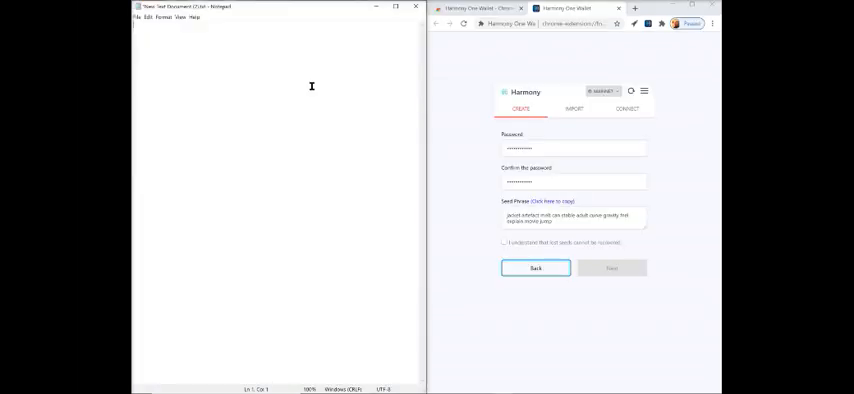
- Paste the copied seed phrase into Notepad and continue to seed verification
right_click(311, 86)
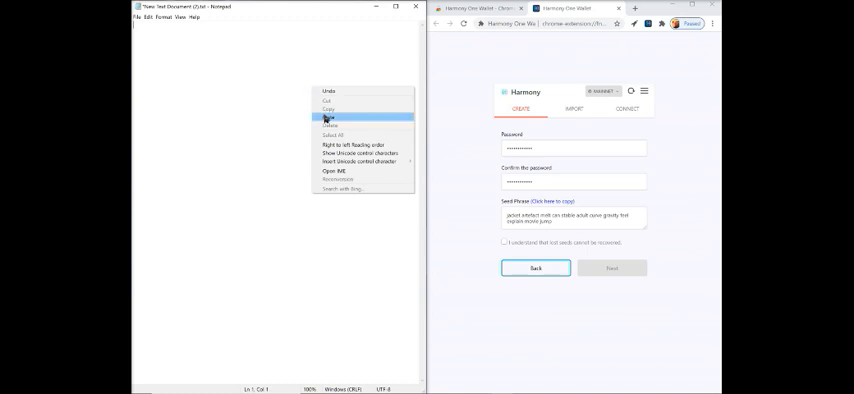
left_click(328, 118)
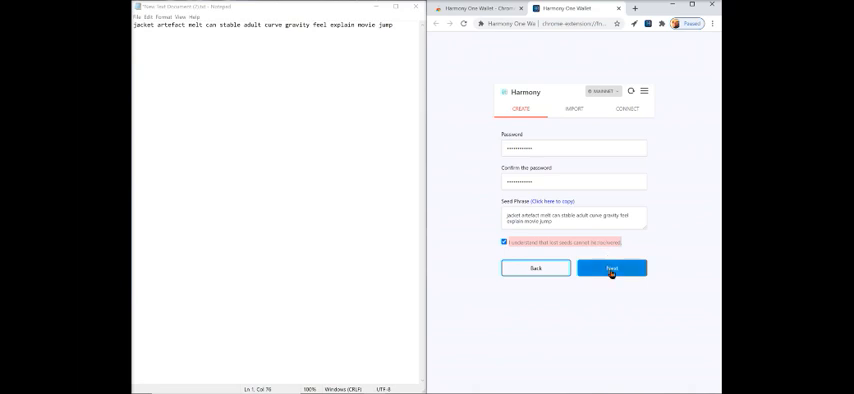
left_click(611, 268)
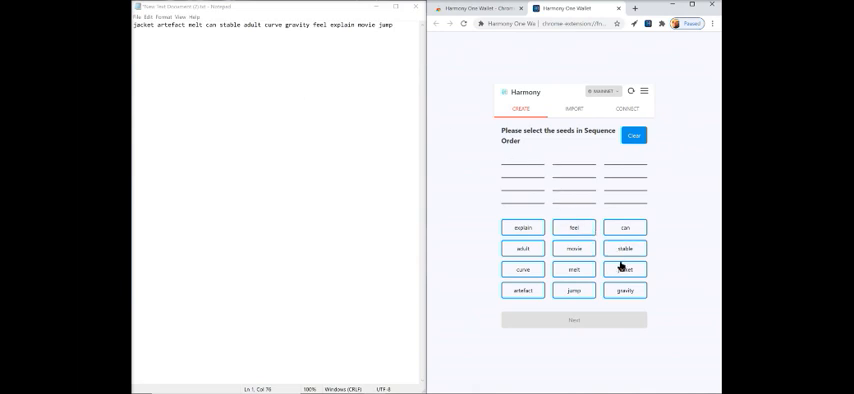
left_click(627, 268)
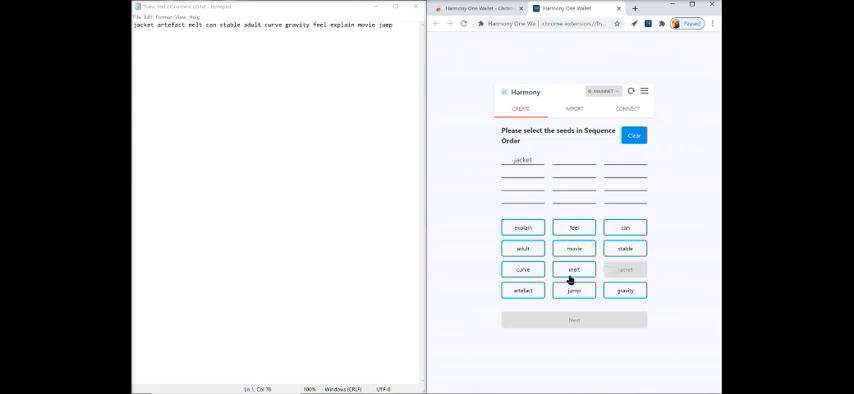
left_click(573, 271)
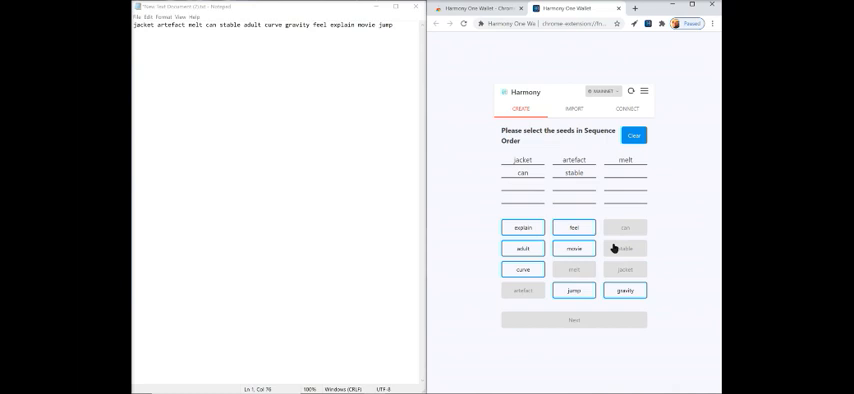
left_click(523, 248)
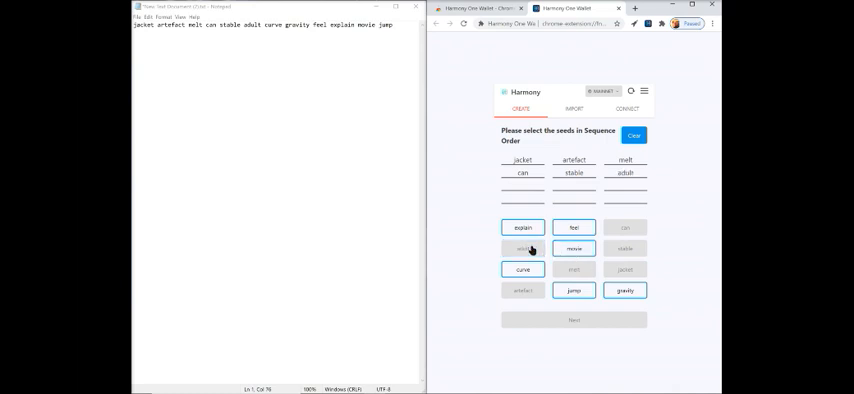
left_click(523, 270)
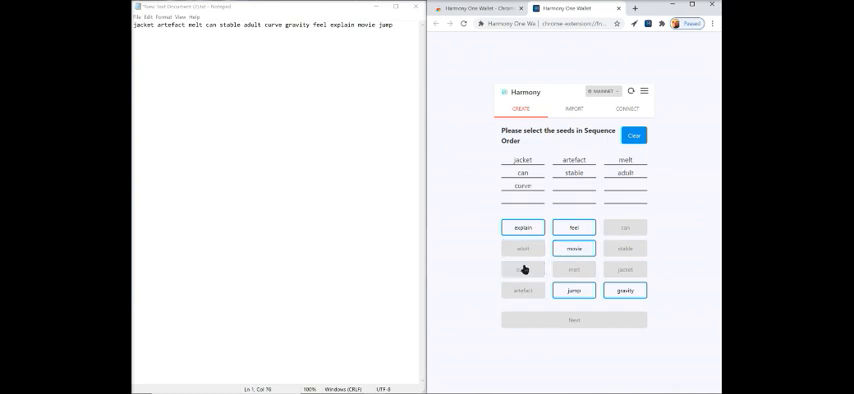
left_click(627, 291)
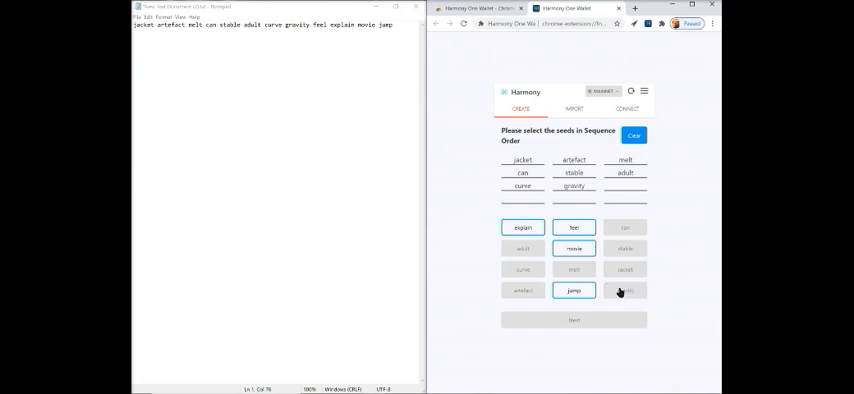
left_click(520, 227)
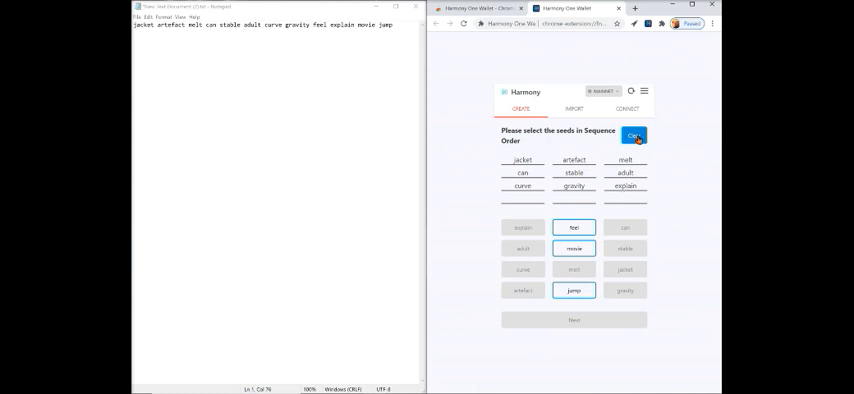
left_click(640, 135)
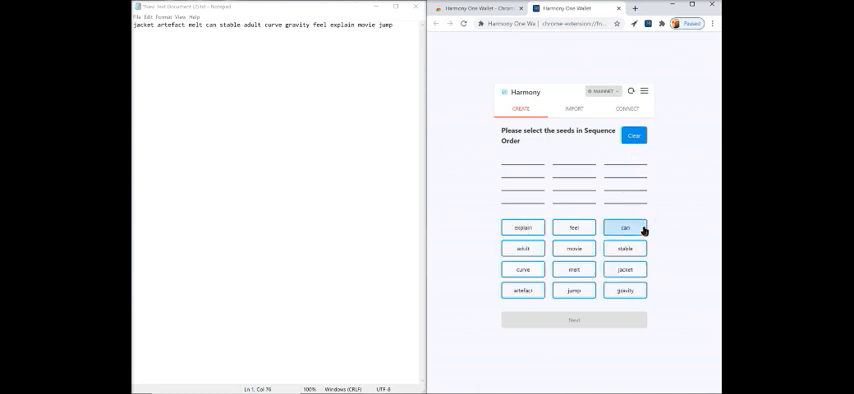
left_click(627, 269)
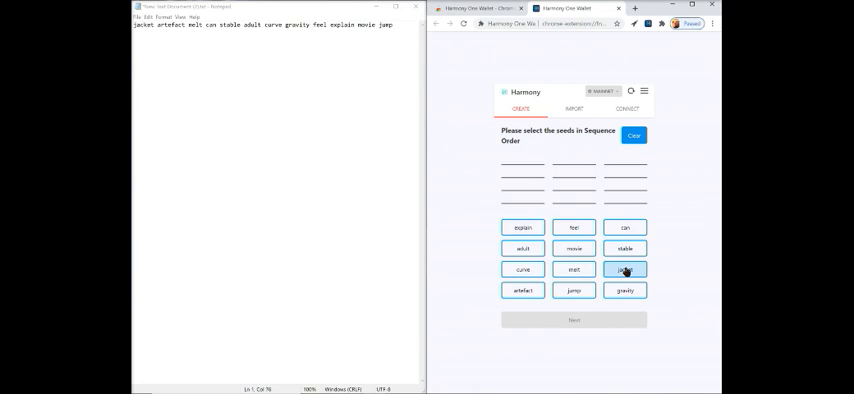
left_click(628, 268)
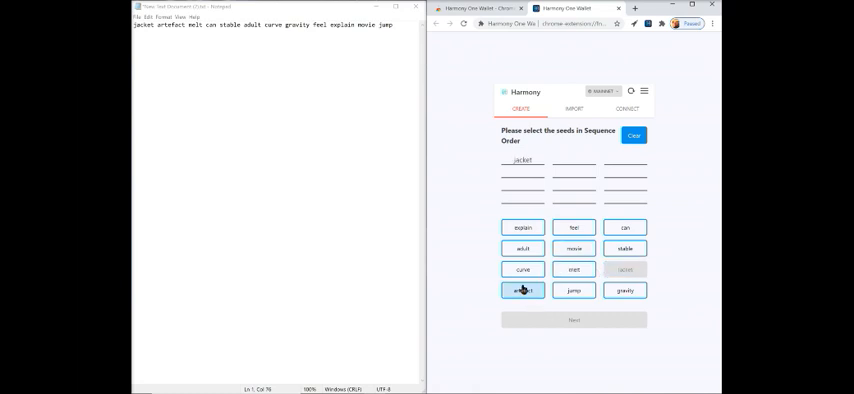
left_click(523, 292)
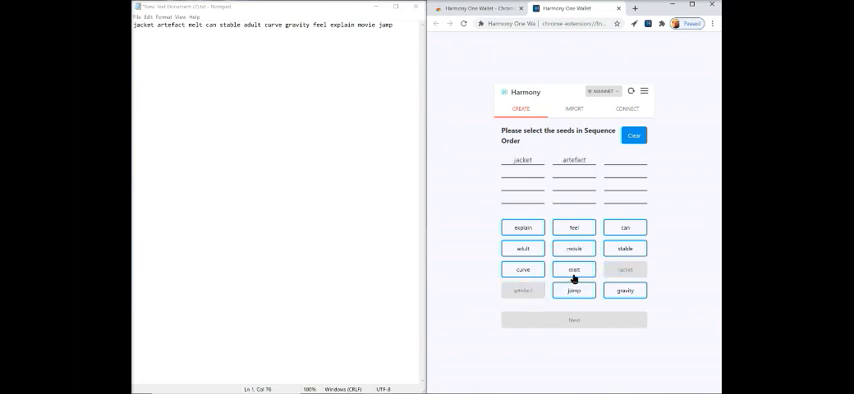
left_click(576, 270)
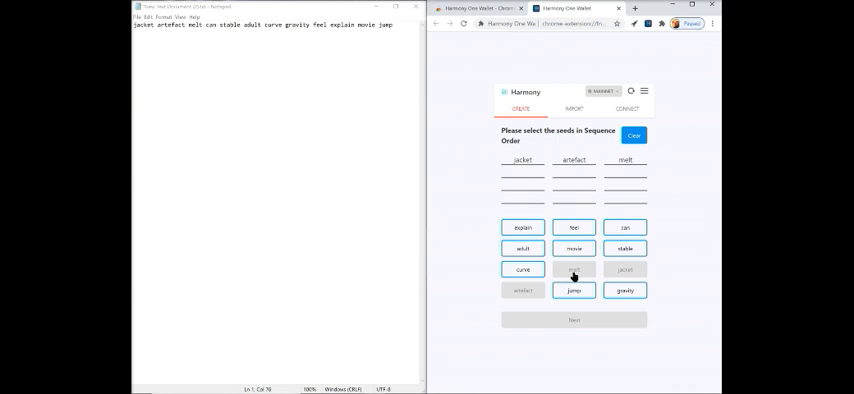
left_click(627, 226)
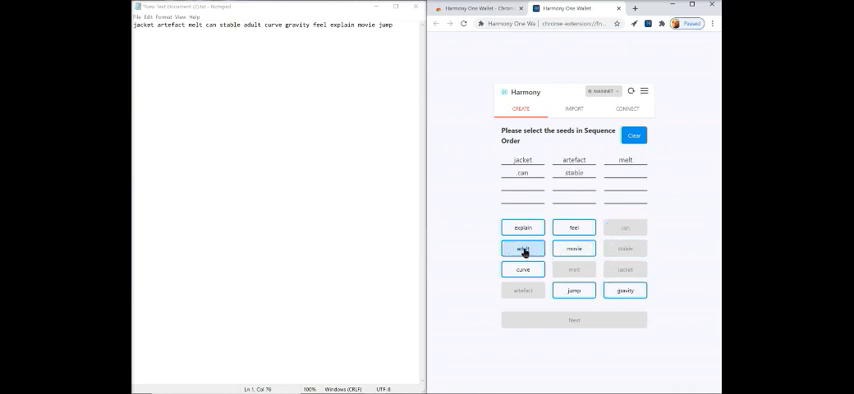
left_click(523, 248)
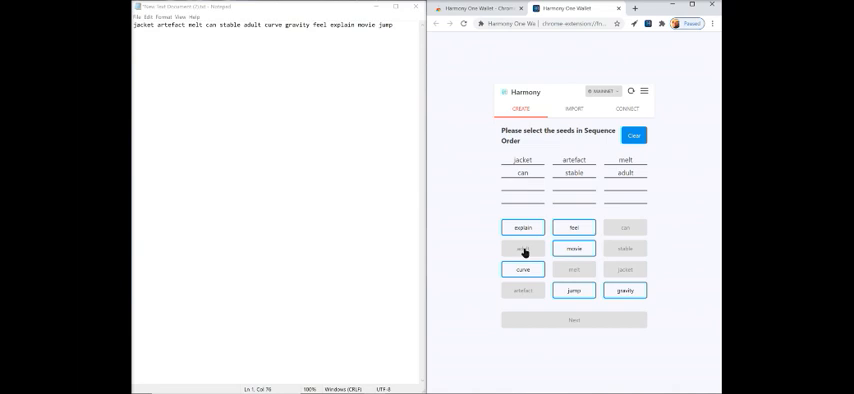
left_click(521, 270)
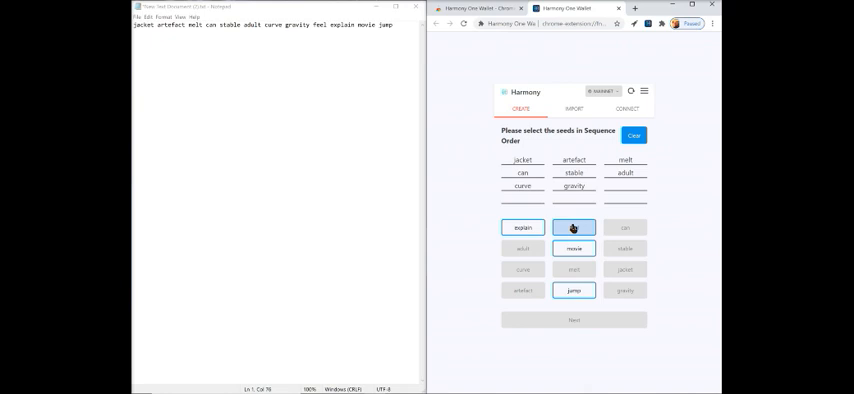
left_click(573, 229)
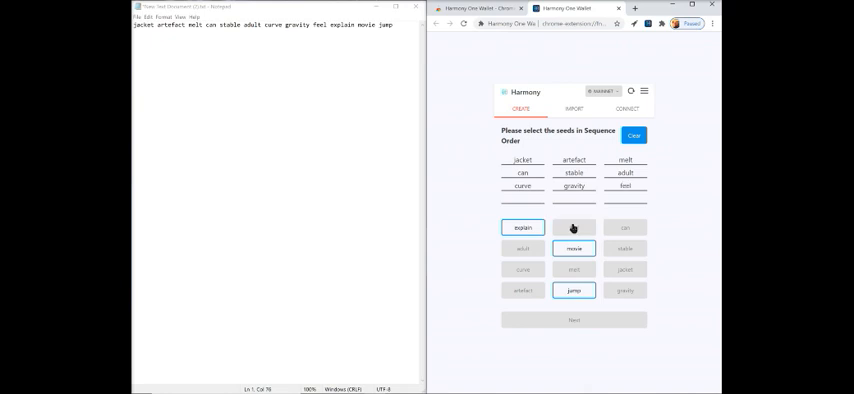
left_click(575, 247)
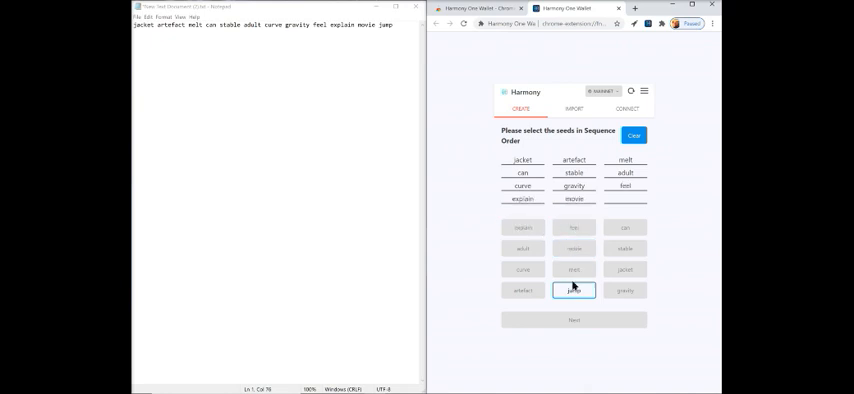
left_click(575, 291)
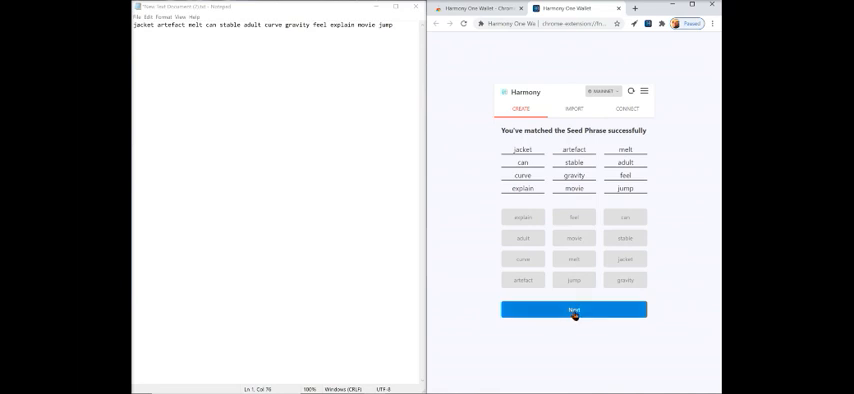
left_click(574, 308)
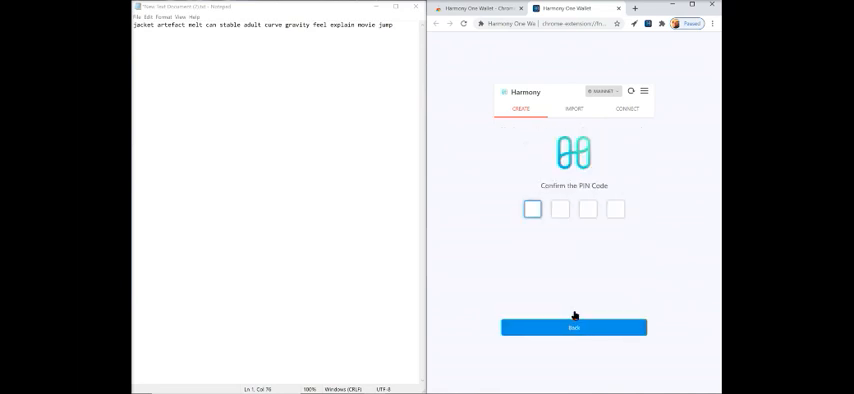
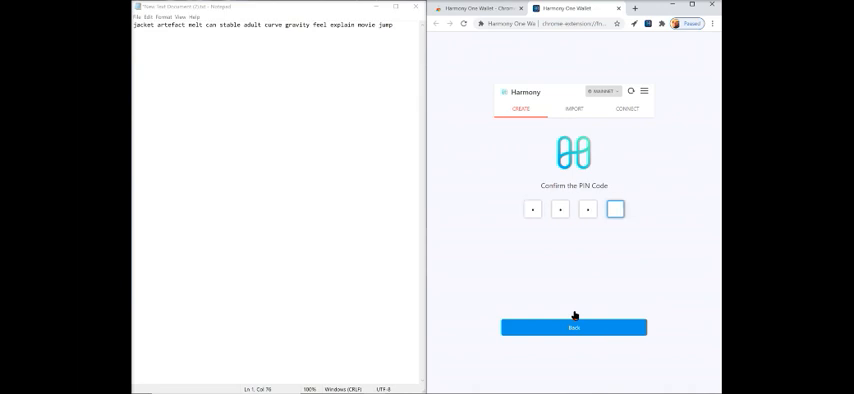
- Re-enter the four-digit PIN and dismiss the account-created success alert
left_click(615, 209)
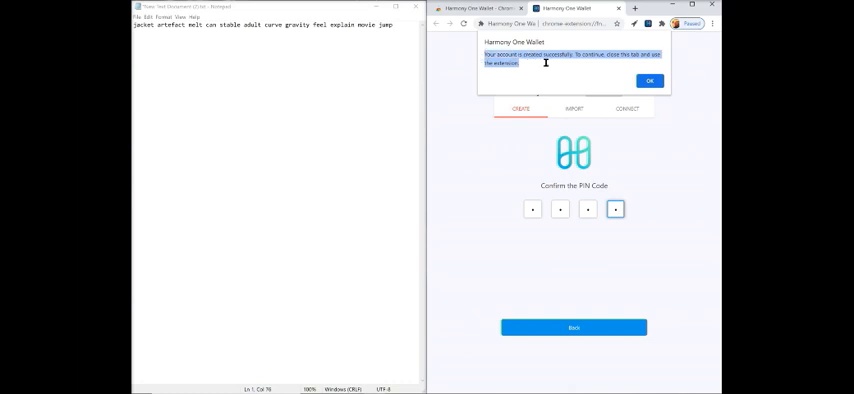
mouse_move(558, 63)
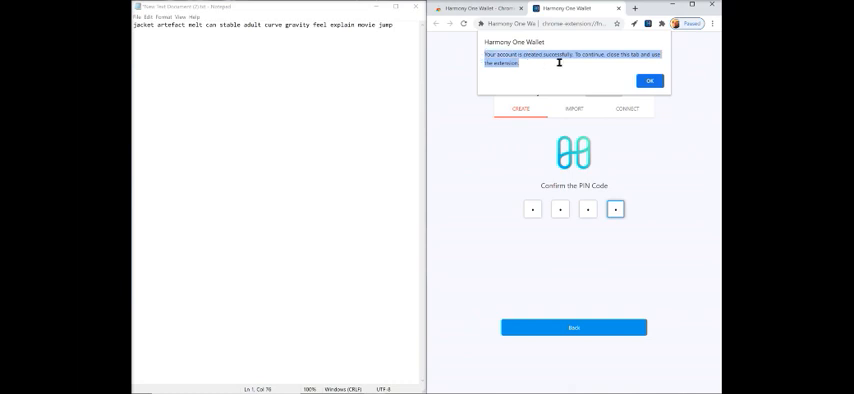
left_click(651, 80)
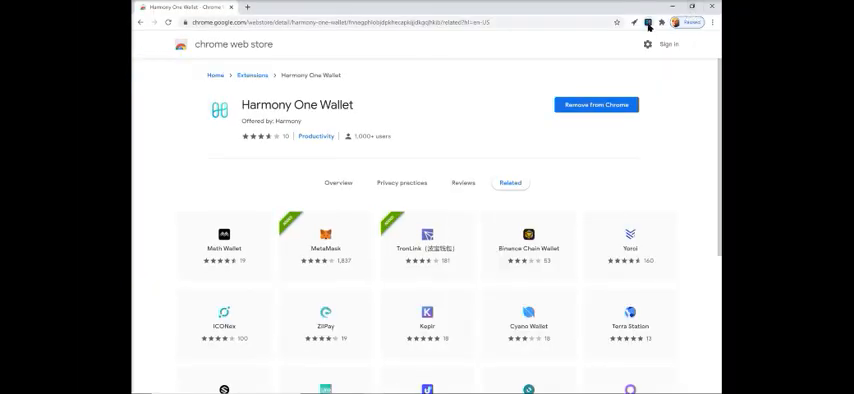
- Open the wallet popup from the toolbar to view New Address with 0 ONE
left_click(658, 16)
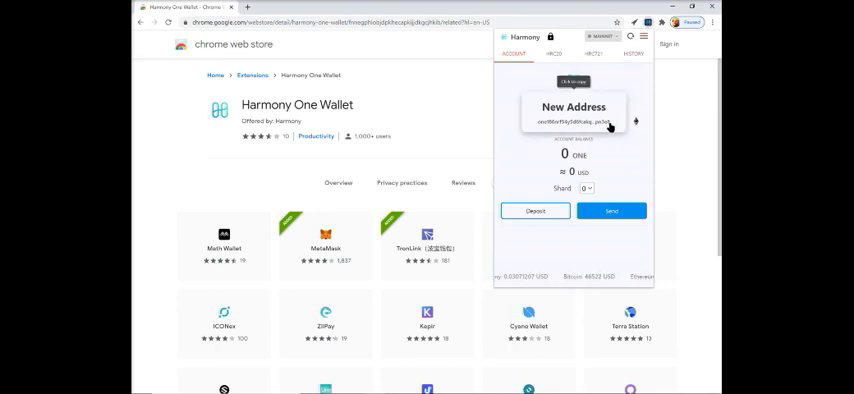